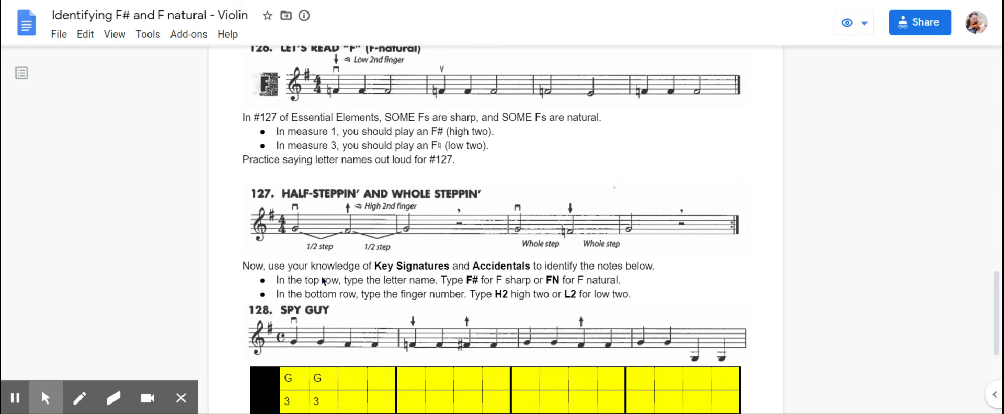
- Scroll so exercise 127 sits at the top of the view with the Spy Guy table below
scroll("down", 3)
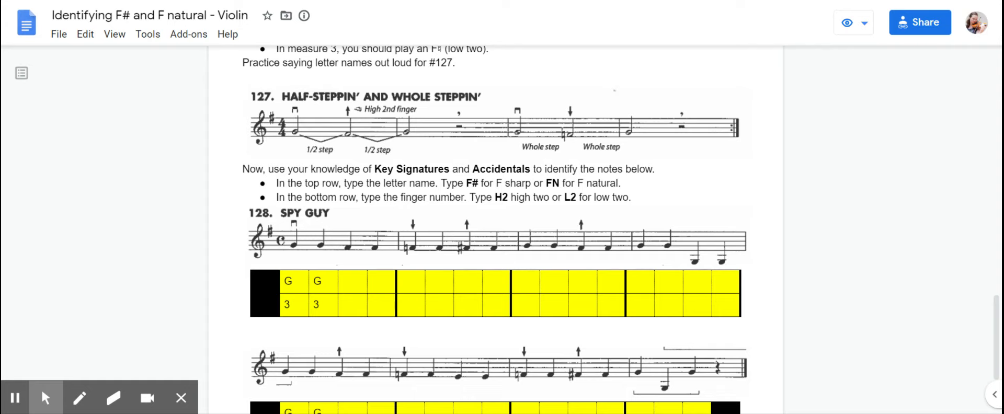
left_click_drag(346, 128, 349, 124)
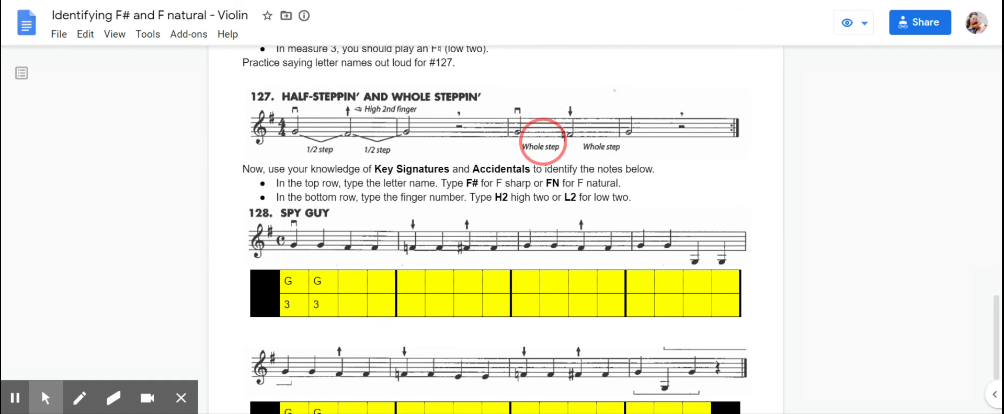
mouse_move(542, 147)
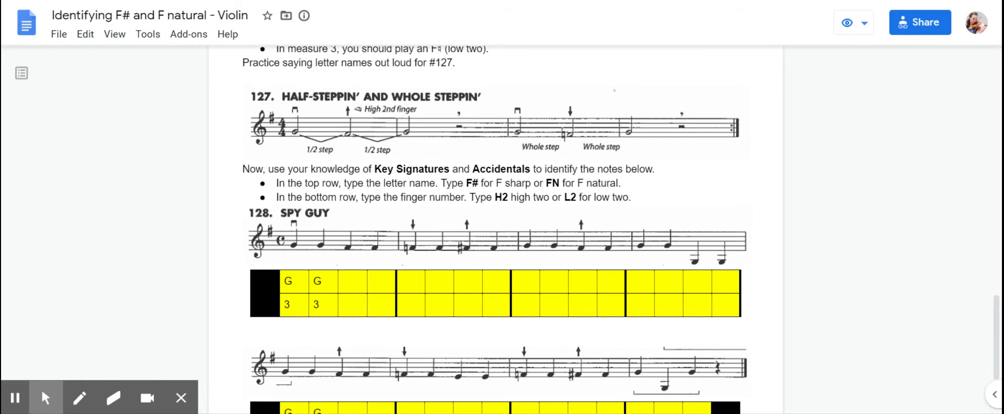
scroll("down", 3)
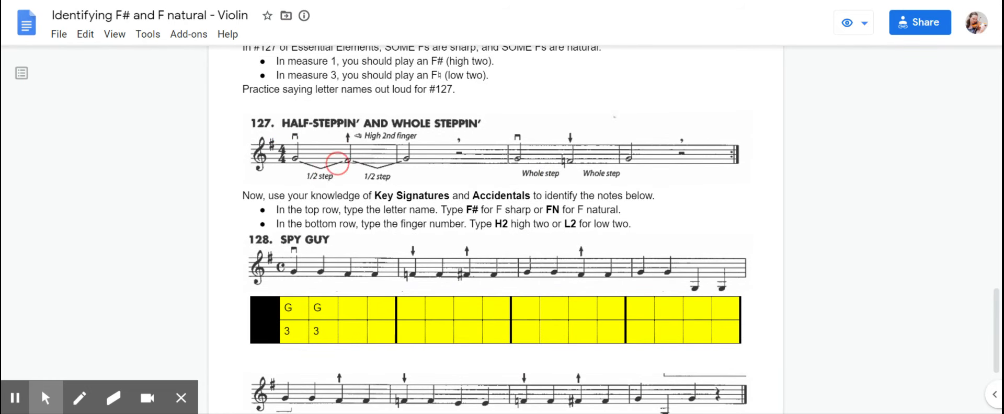
left_click_drag(333, 163, 458, 141)
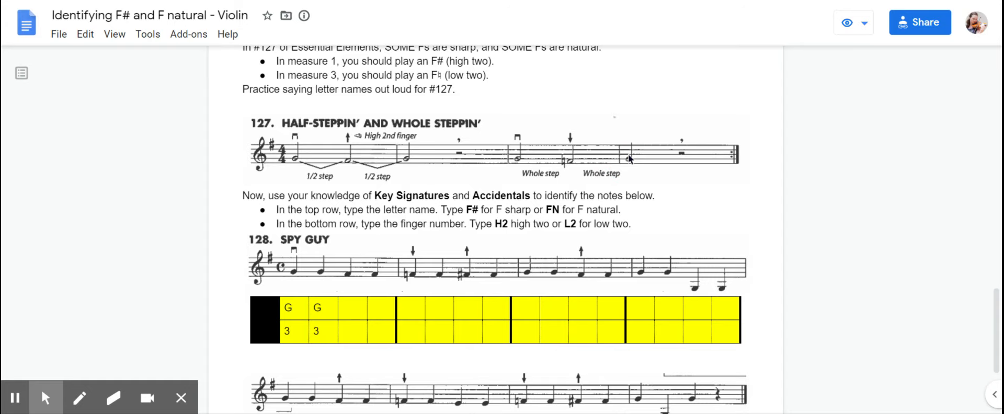
- Scroll down until both Spy Guy staves and their yellow note/finger tables are fully visible
scroll("down", 3)
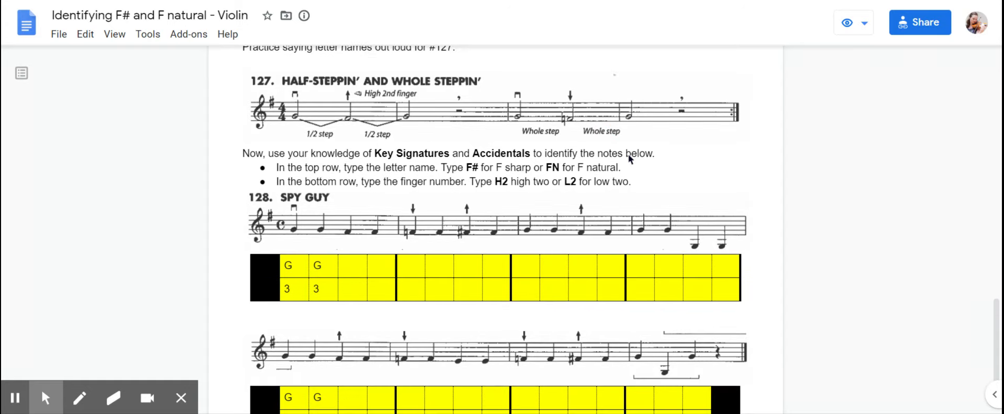
scroll("down", 3)
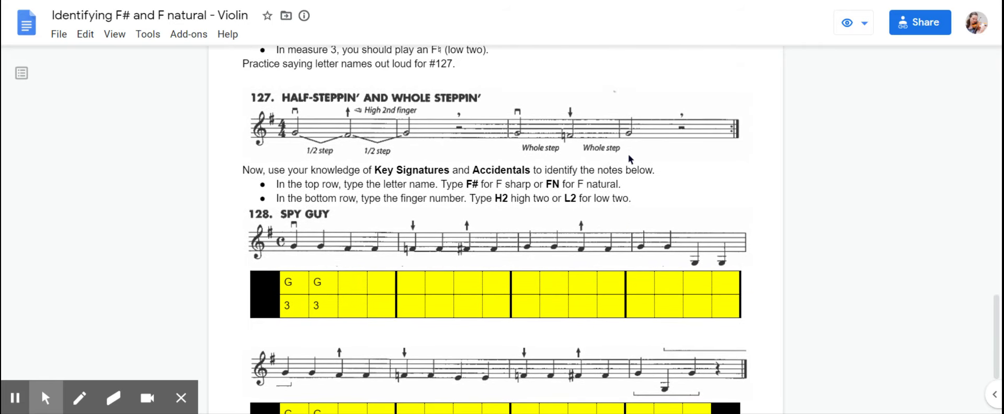
scroll("down", 3)
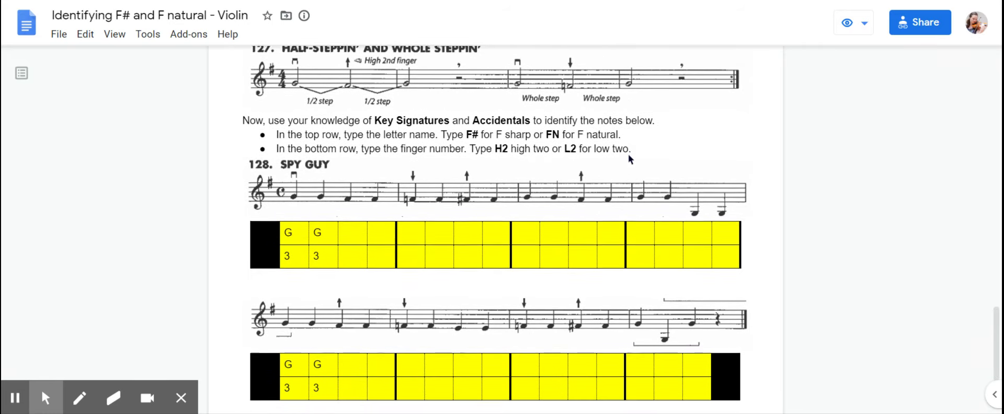
scroll("down", 3)
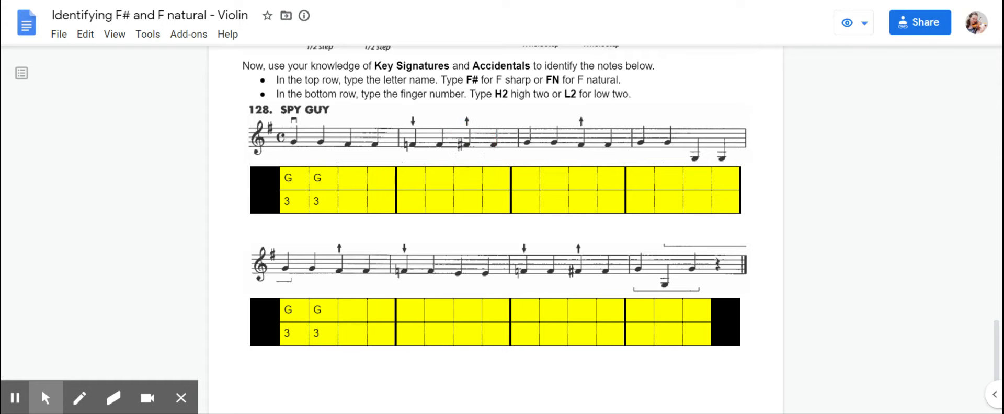
left_click(346, 176)
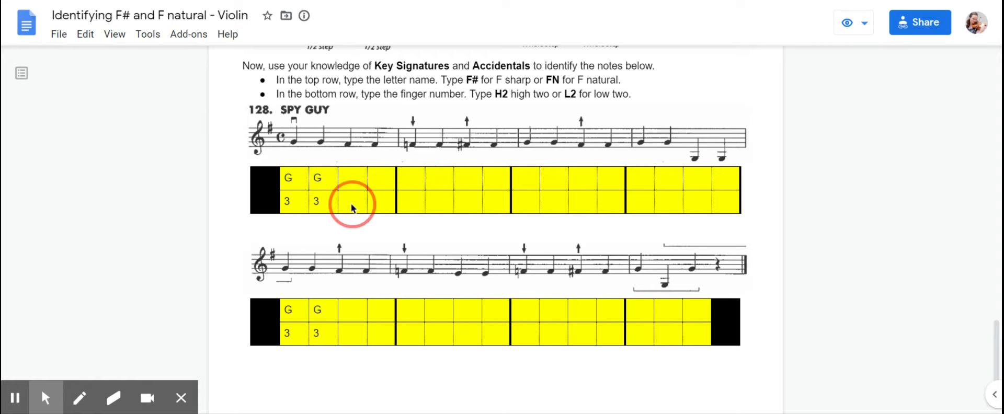
mouse_move(418, 206)
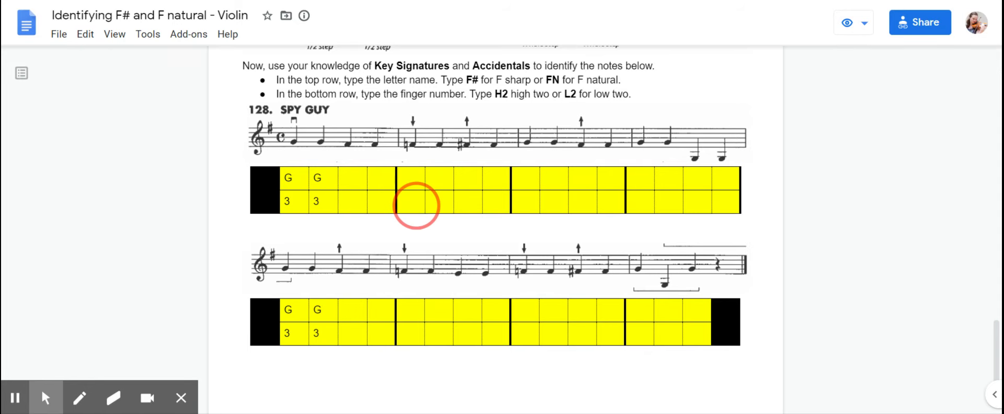
mouse_move(416, 209)
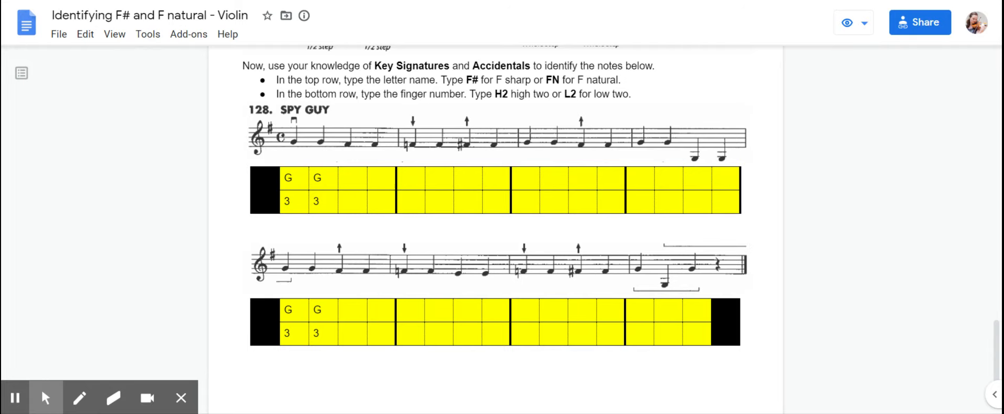
scroll("down", 3)
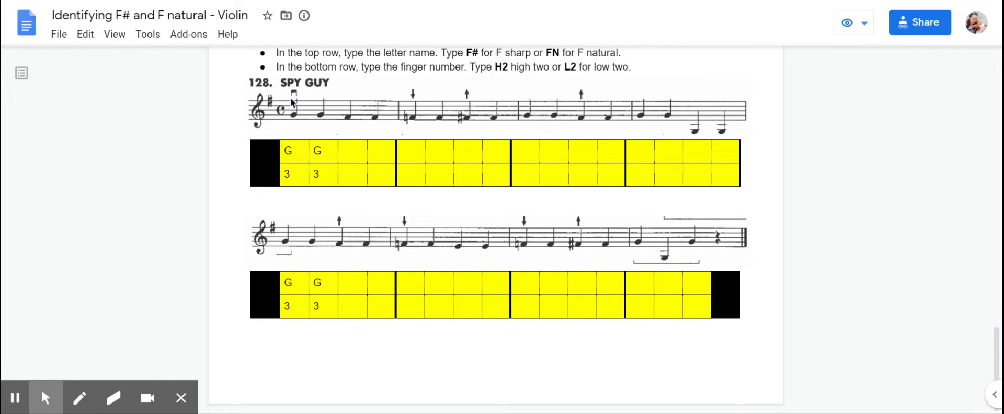